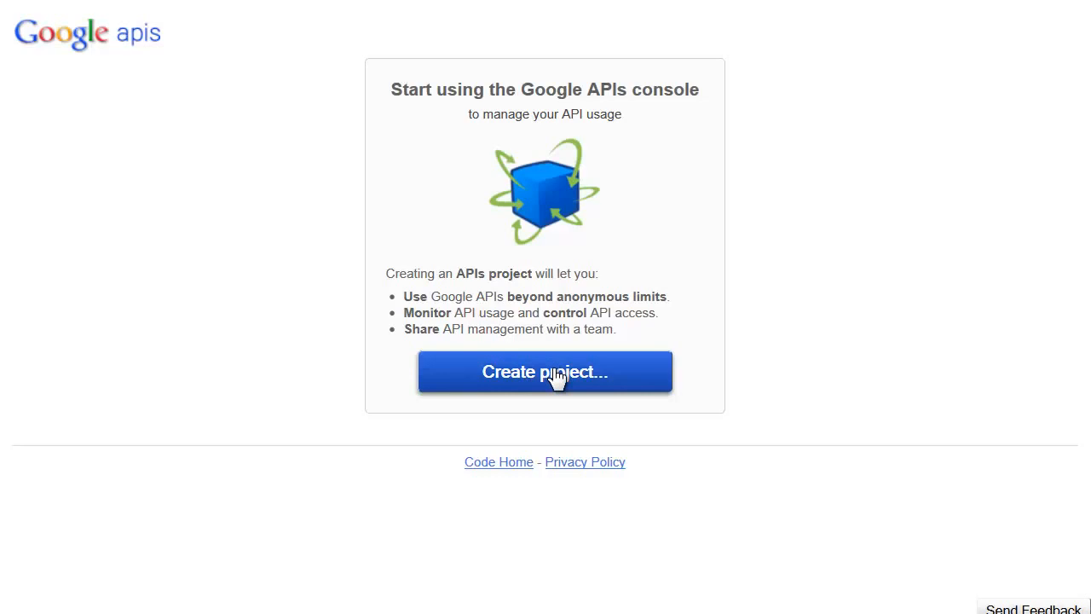
# - Create a new API project and scroll the services list to the Custom Search API
pyautogui.click(545, 372)
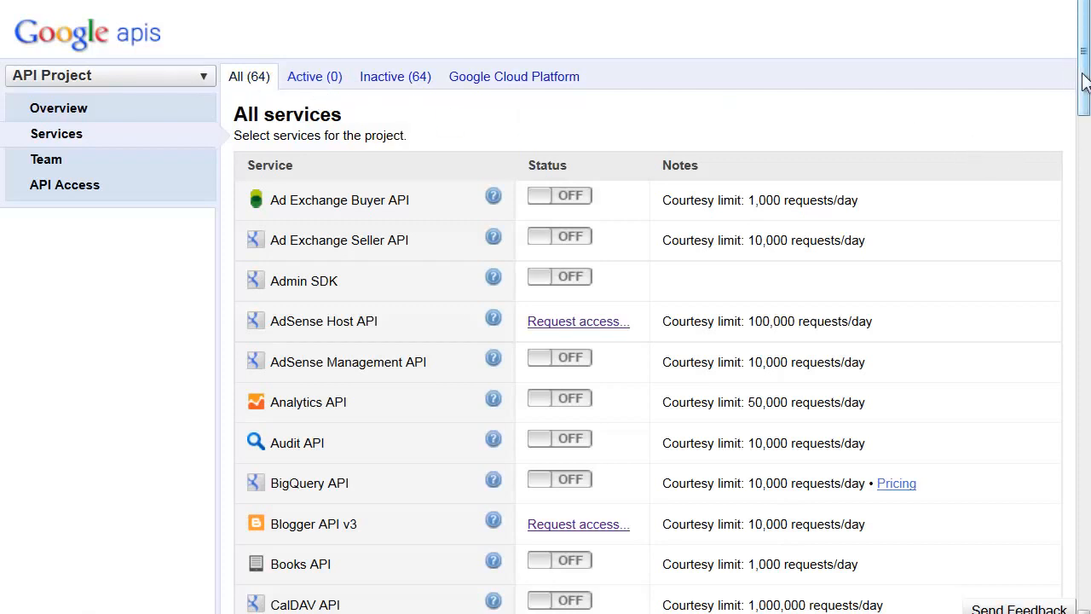
pyautogui.scroll(-3)
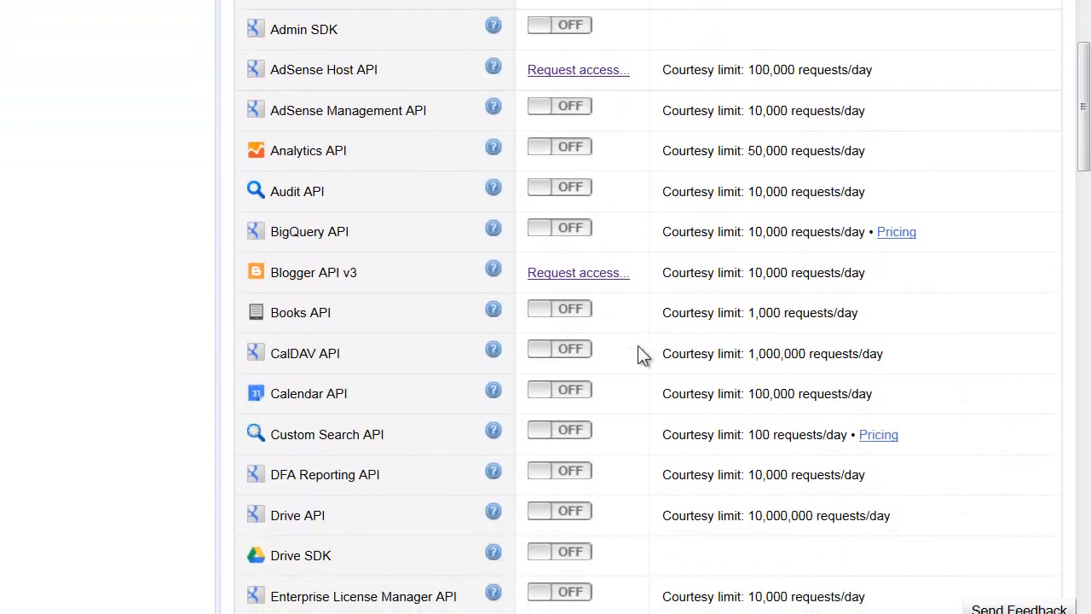
pyautogui.moveTo(327, 434)
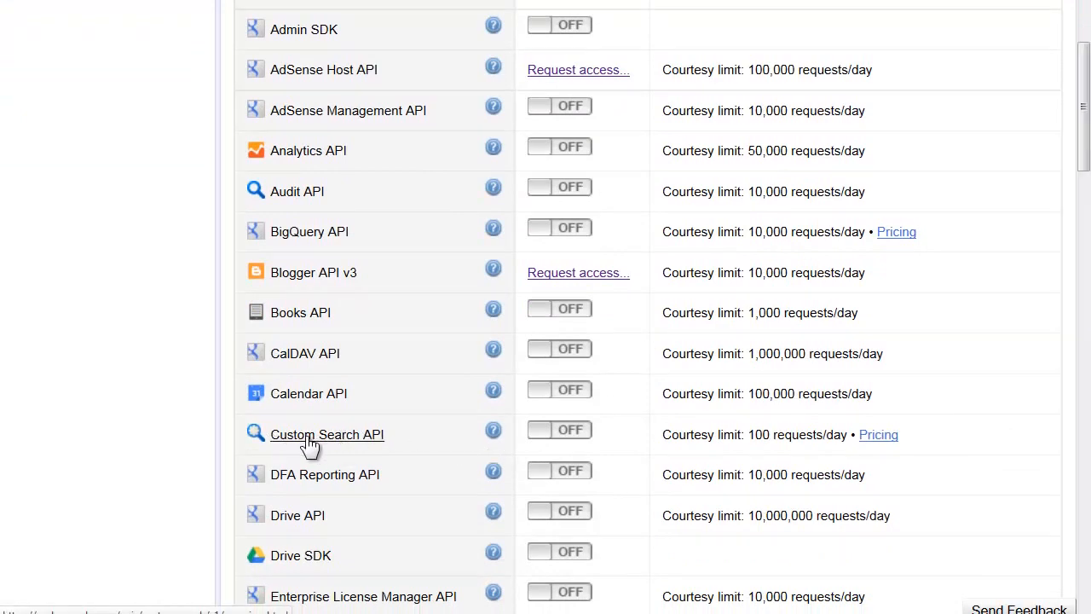
pyautogui.moveTo(307, 393); pyautogui.dragTo(383, 434)
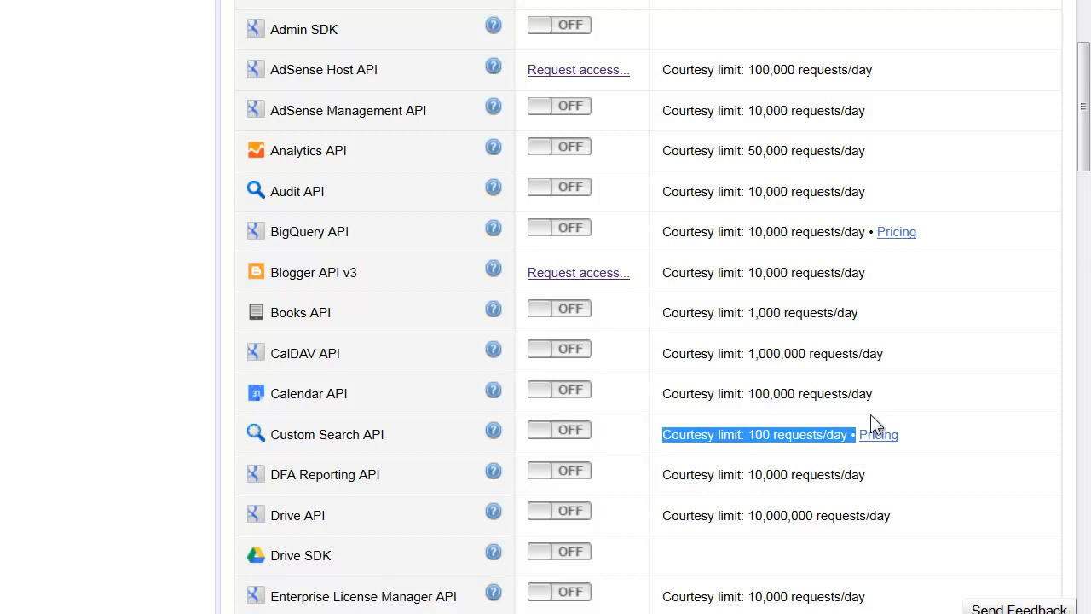
pyautogui.moveTo(878, 435)
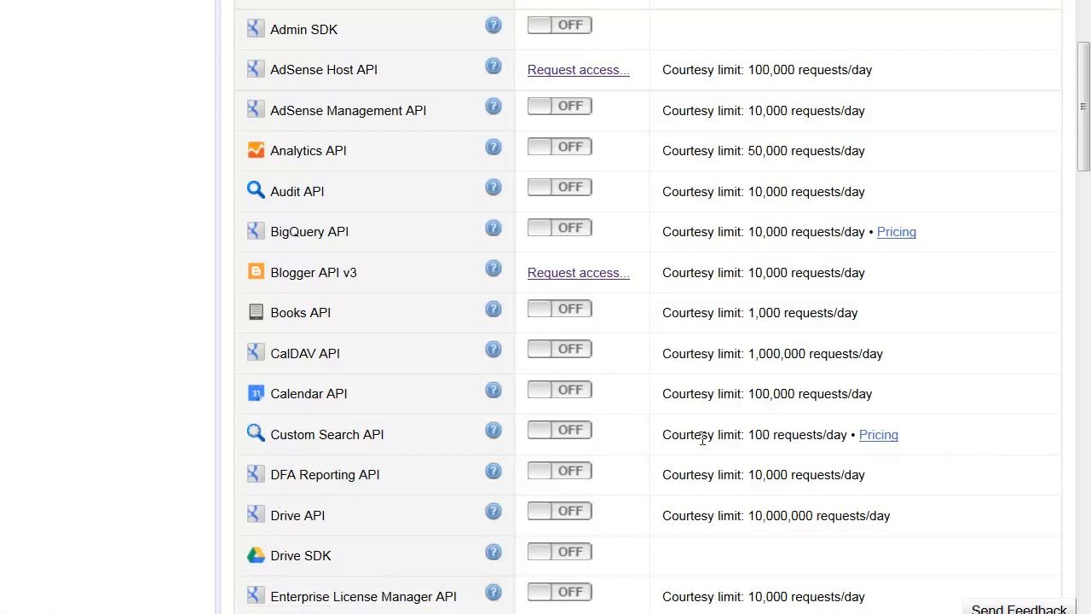
pyautogui.moveTo(579, 439)
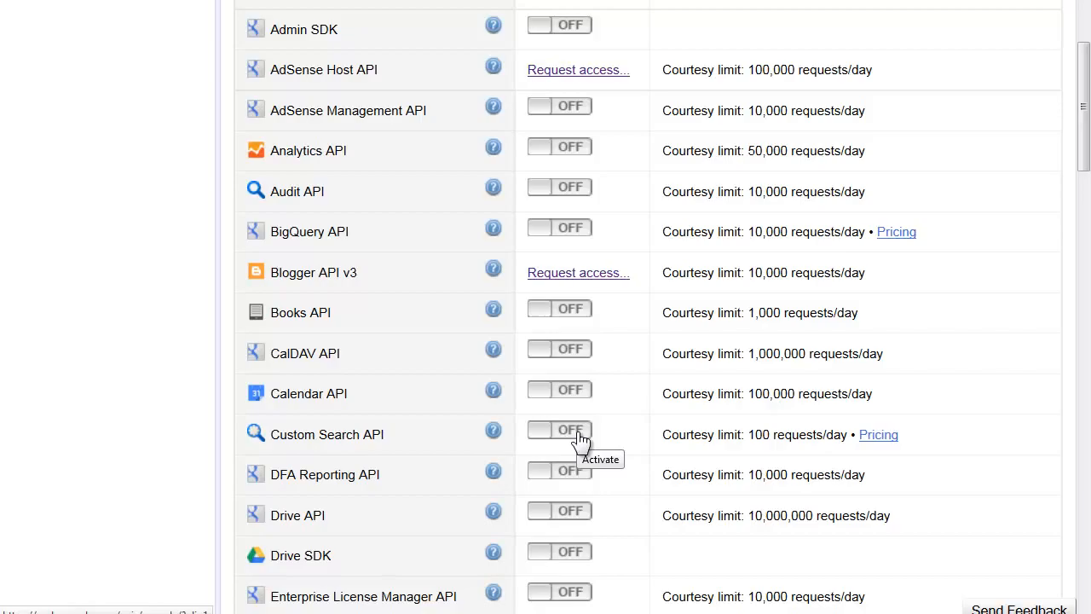
# - Switch on Custom Search API, agreeing to the Google APIs and Custom Search API terms
pyautogui.click(559, 428)
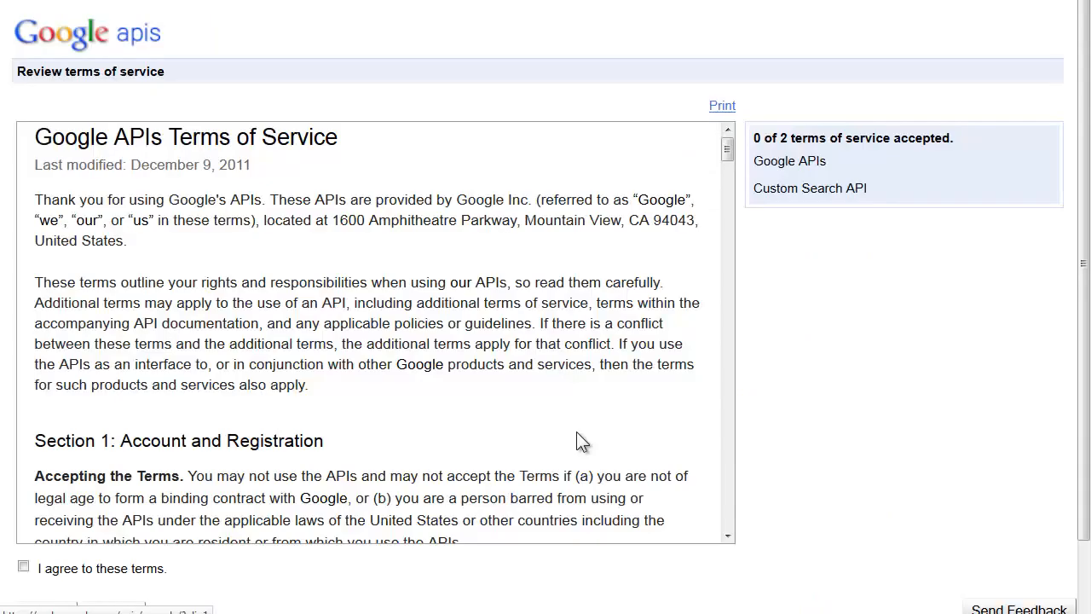
pyautogui.moveTo(562, 444)
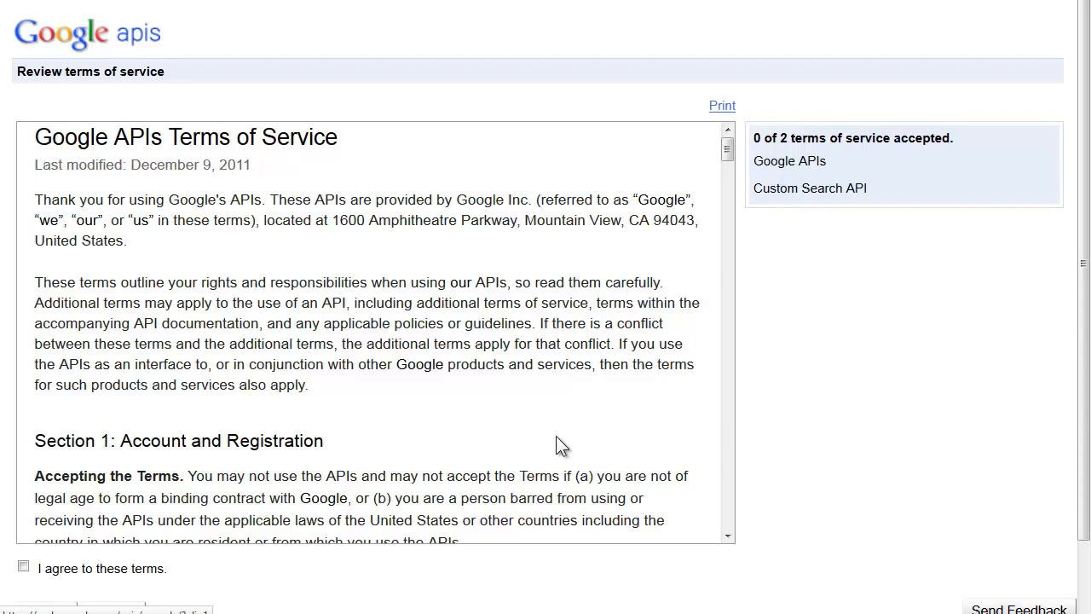
pyautogui.click(23, 566)
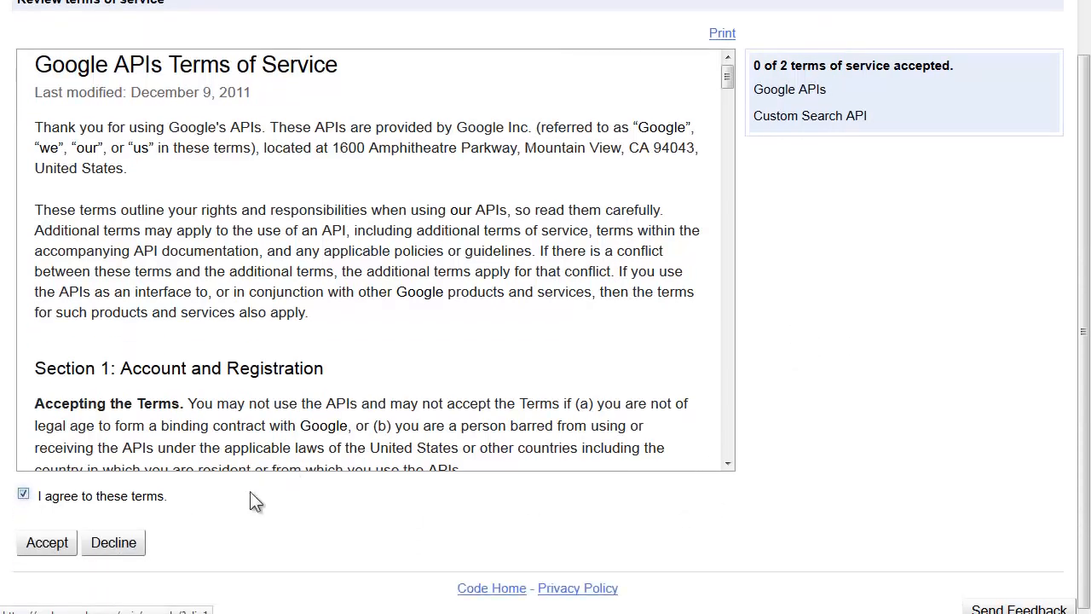
pyautogui.click(46, 543)
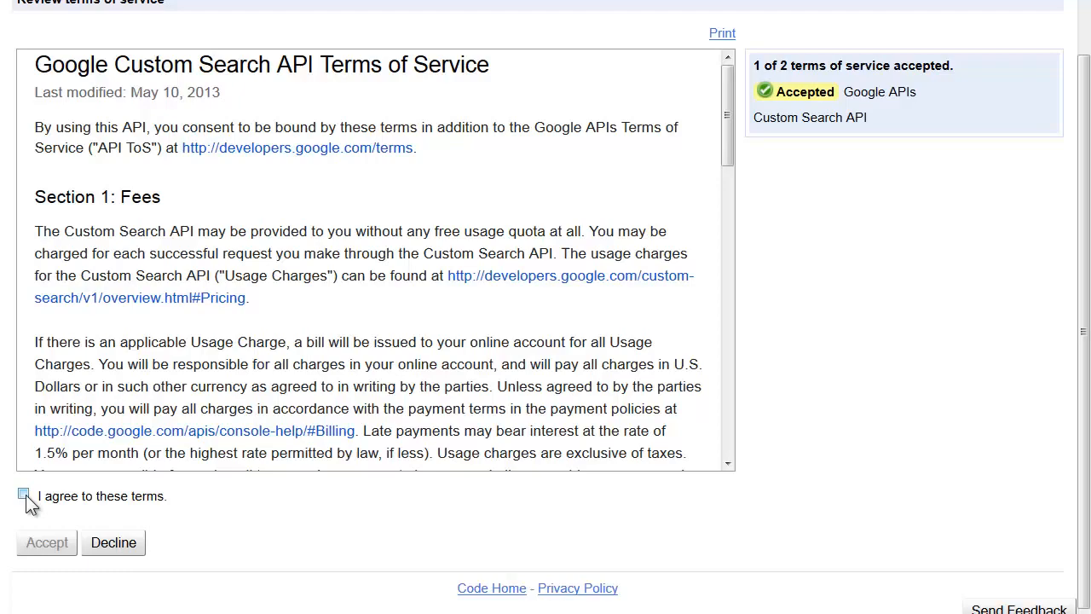
pyautogui.click(23, 495)
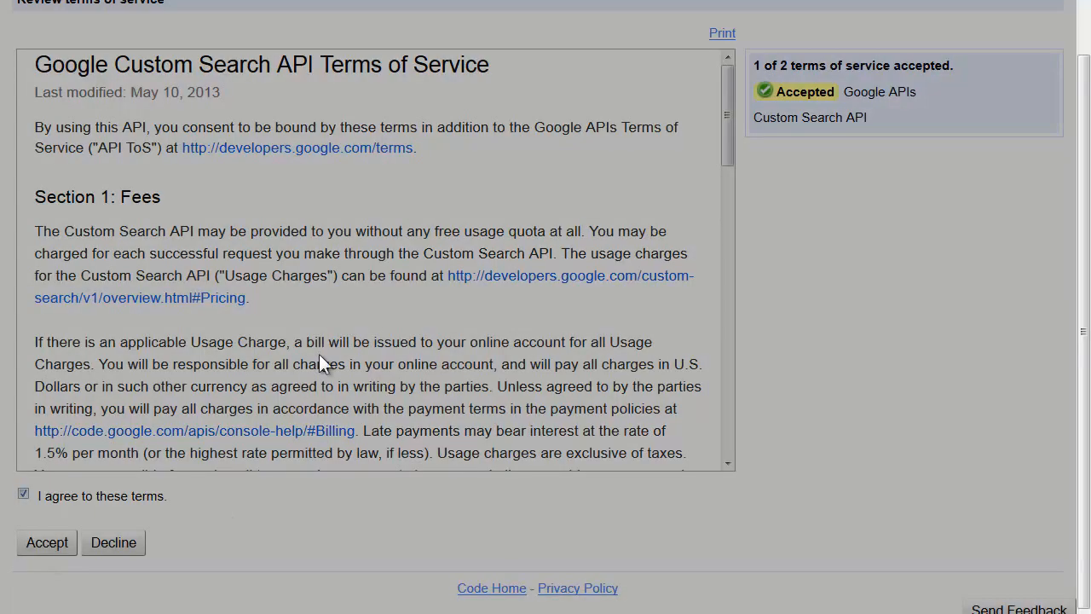
pyautogui.click(46, 542)
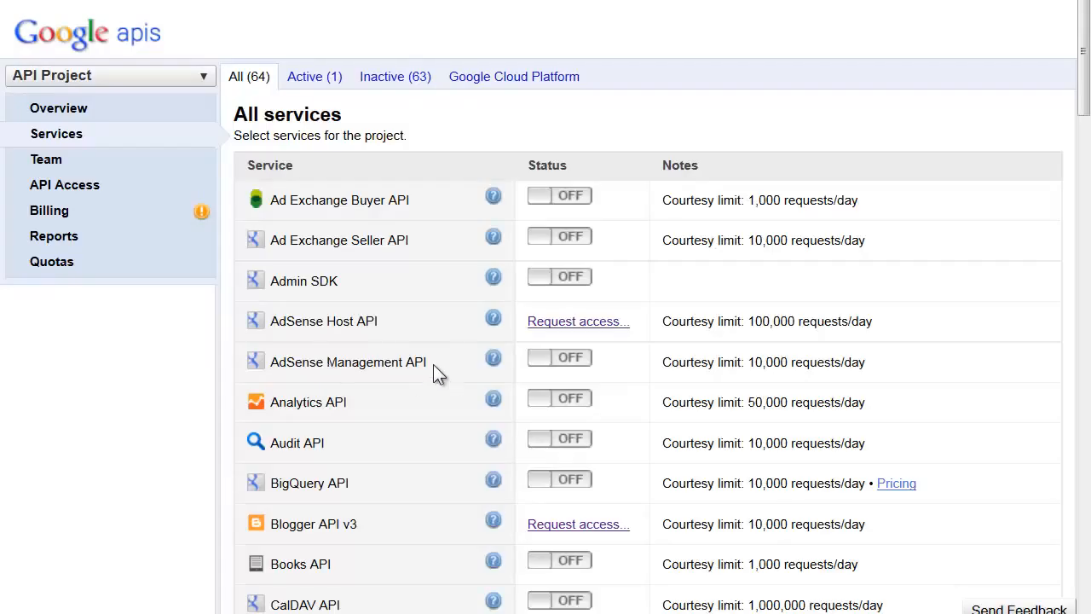
# - Scroll the services list to verify Custom Search API shows ON
pyautogui.scroll(-3)
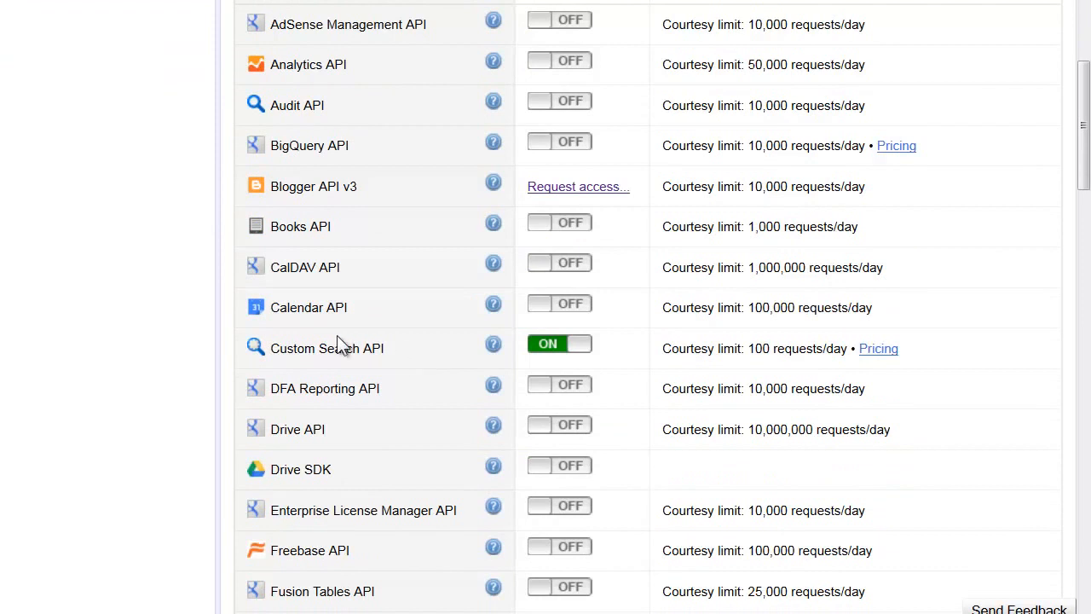
pyautogui.moveTo(583, 349)
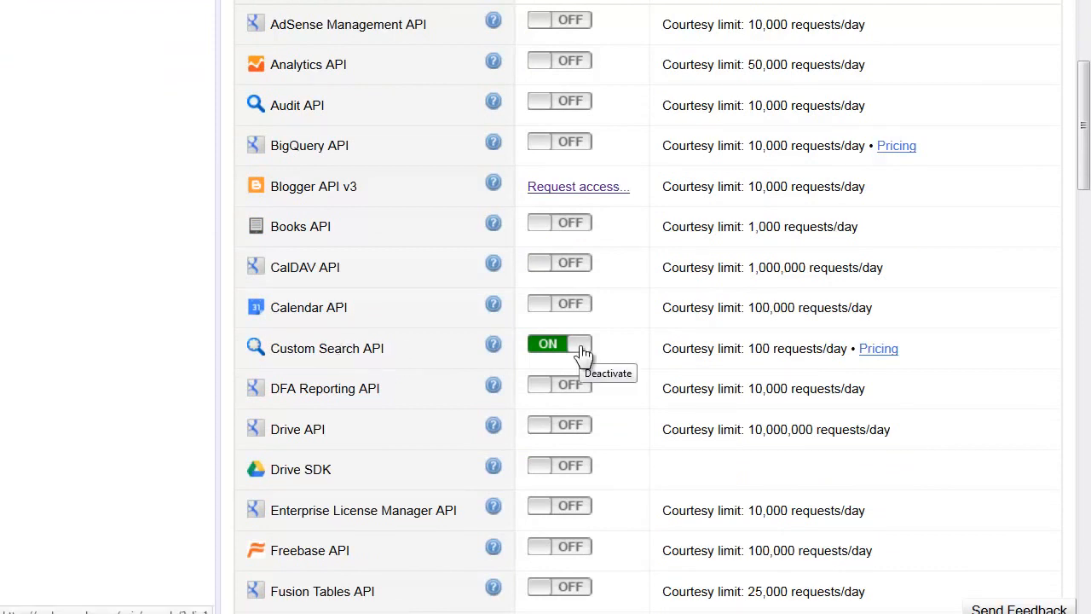
pyautogui.moveTo(327, 348)
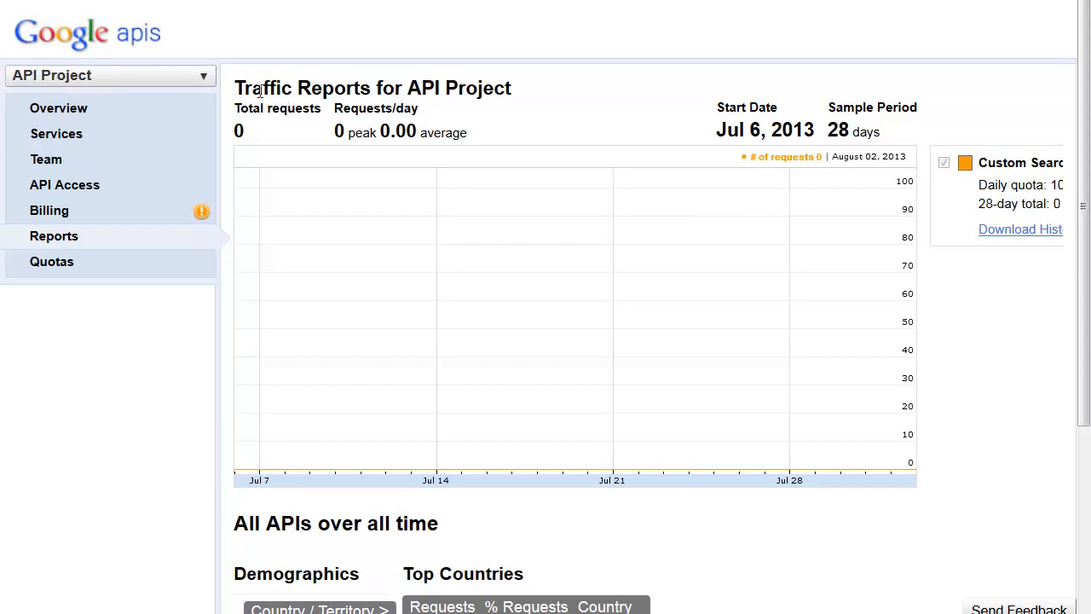
pyautogui.moveTo(508, 96)
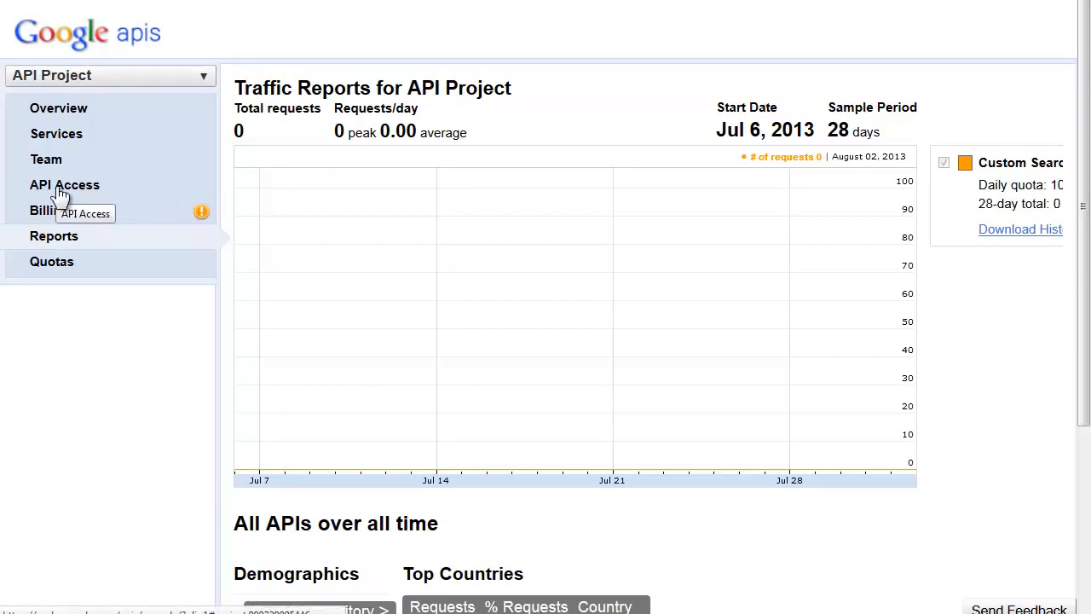
# - Create a new server key on the API Access page with the IP list left empty
pyautogui.click(64, 184)
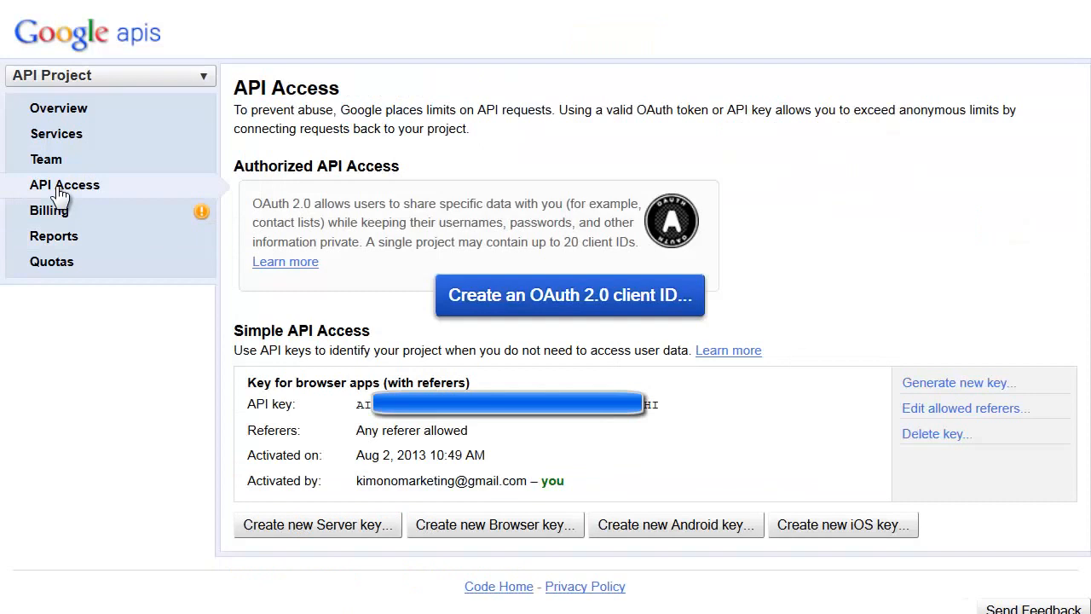
pyautogui.scroll(-3)
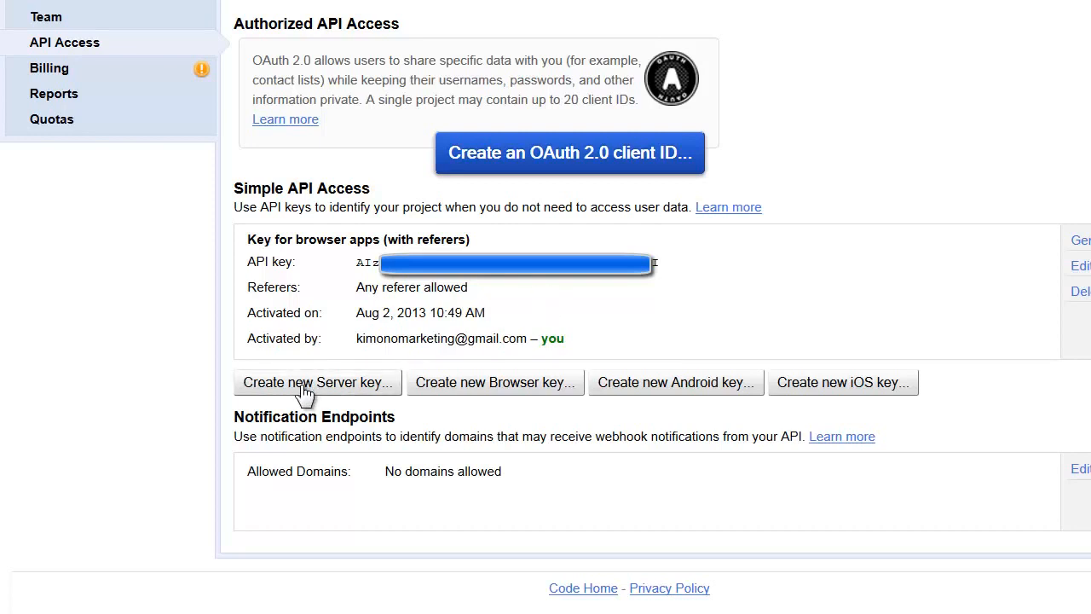
pyautogui.click(318, 382)
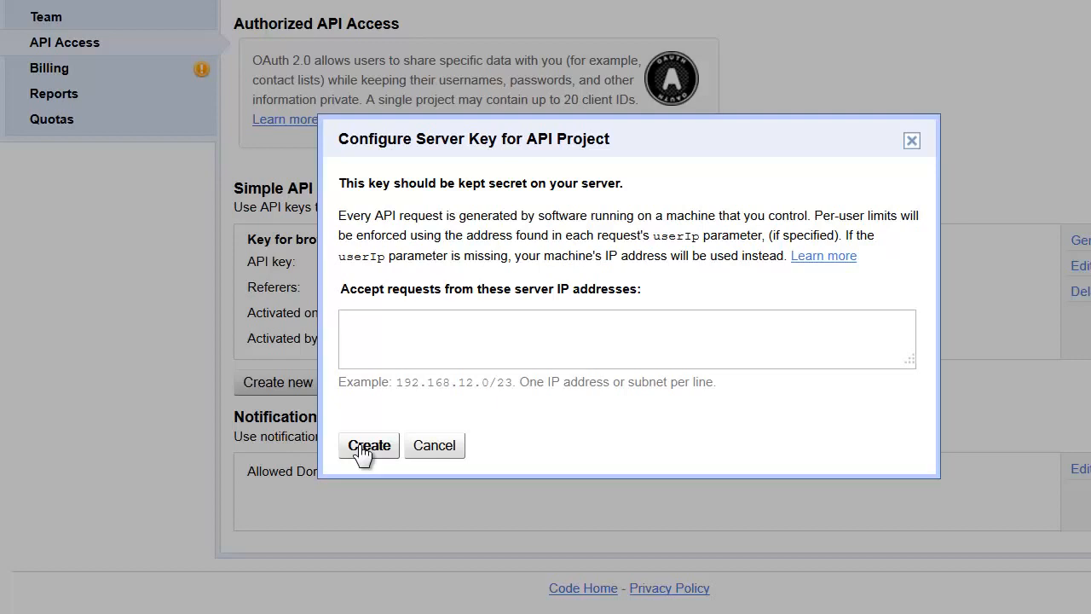
pyautogui.click(368, 445)
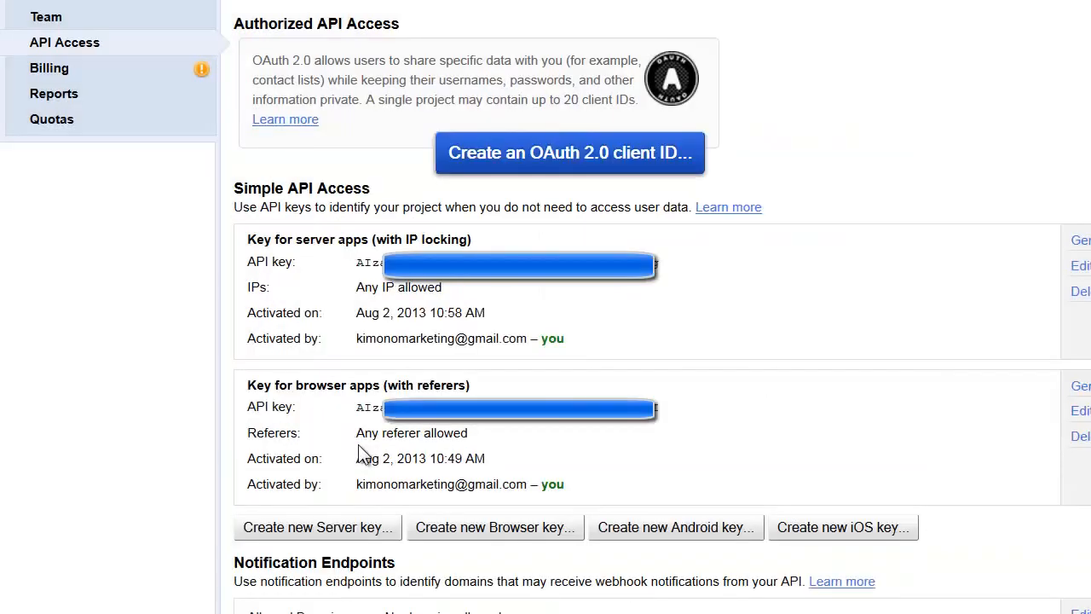
pyautogui.moveTo(816, 409)
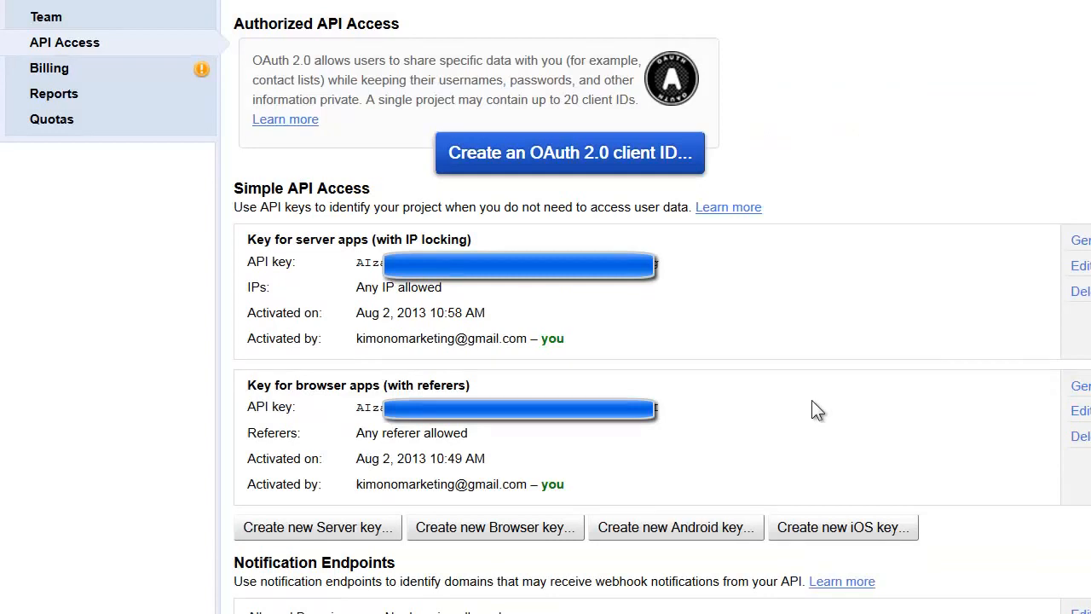
# - Right-click the server app API key to copy it
pyautogui.scroll(-3)
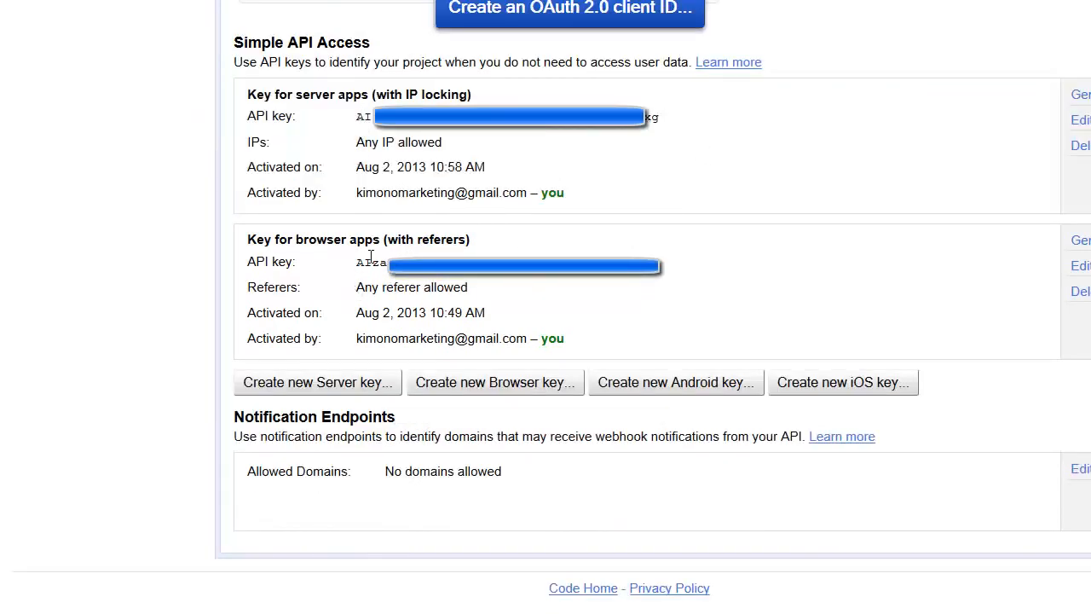
pyautogui.moveTo(686, 277)
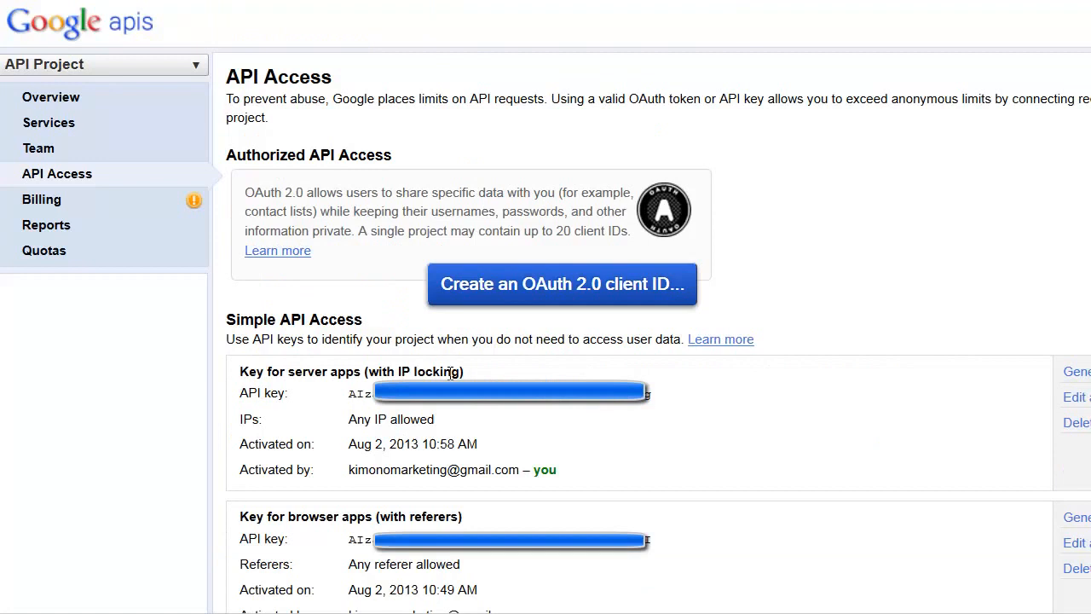
pyautogui.moveTo(246, 373)
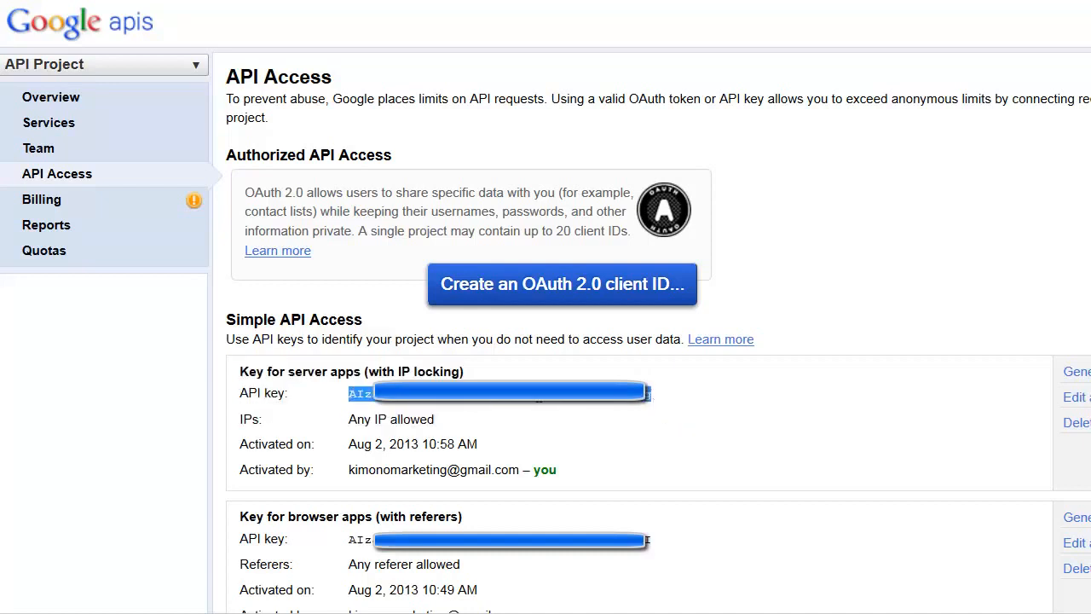
pyautogui.rightClick(499, 392)
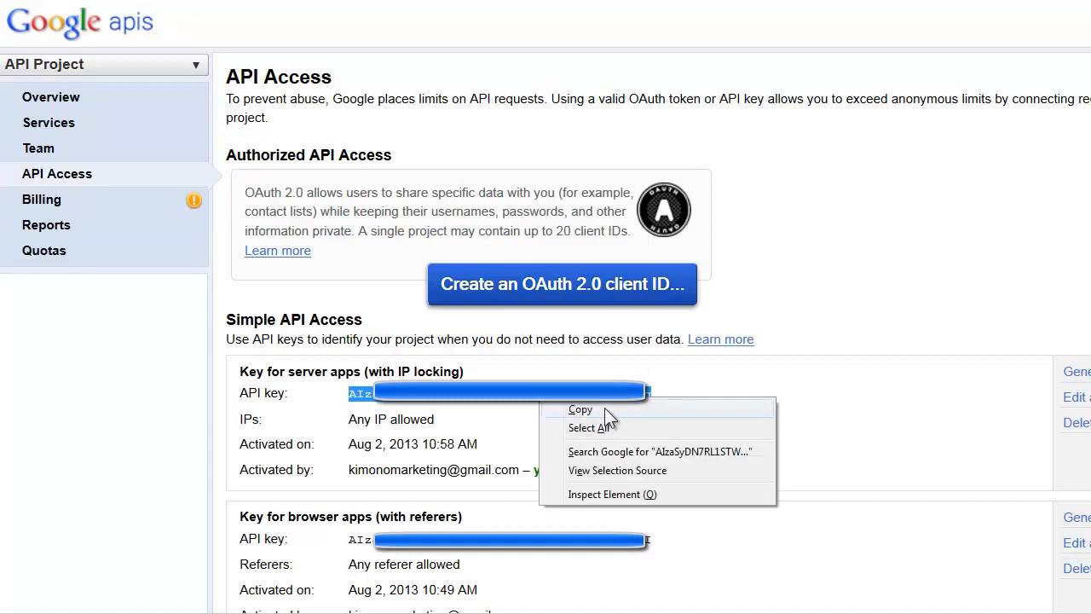